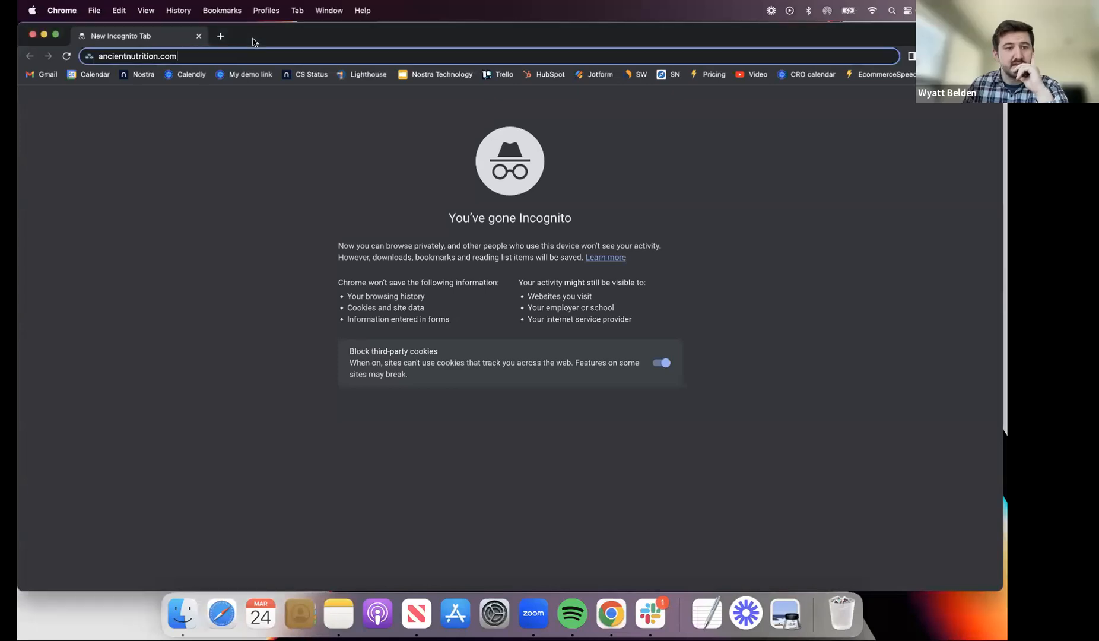
{"action": "mouse_move", "coordinate": [220, 35]}
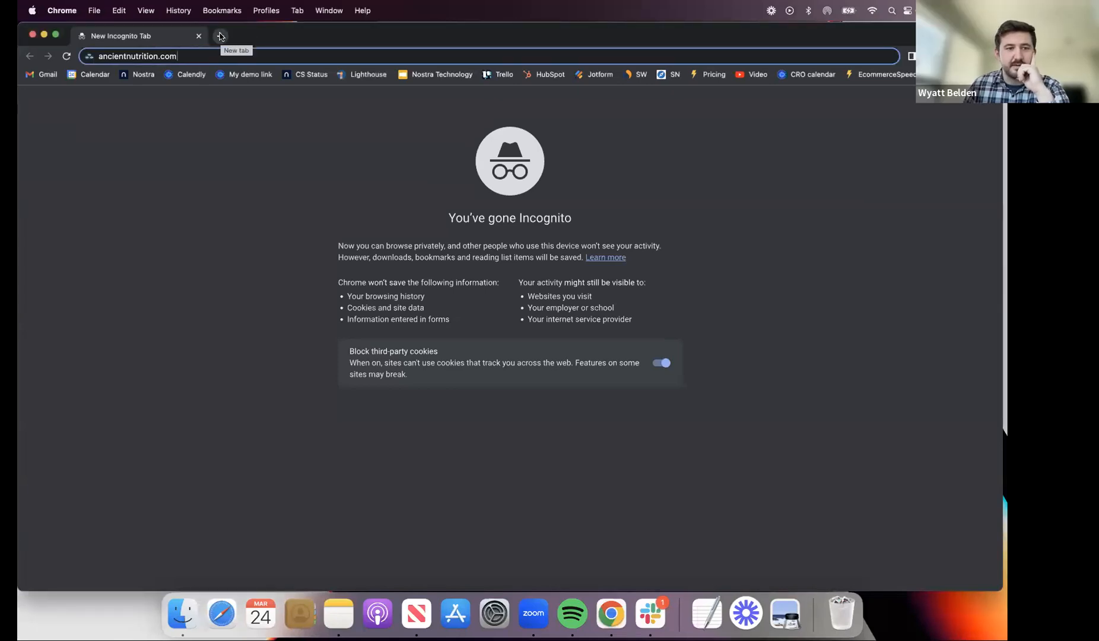
Open a new incognito tab and enter ancientnutrition.com as the address.
{"action": "left_click", "coordinate": [220, 36]}
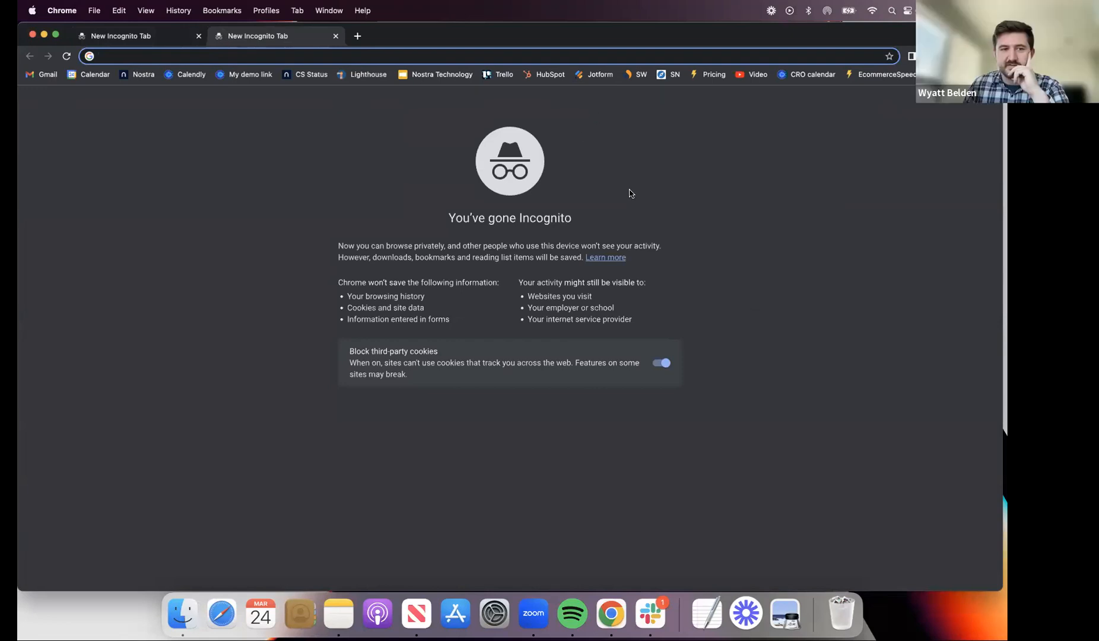
{"action": "type", "text": "ancientnutrition.com"}
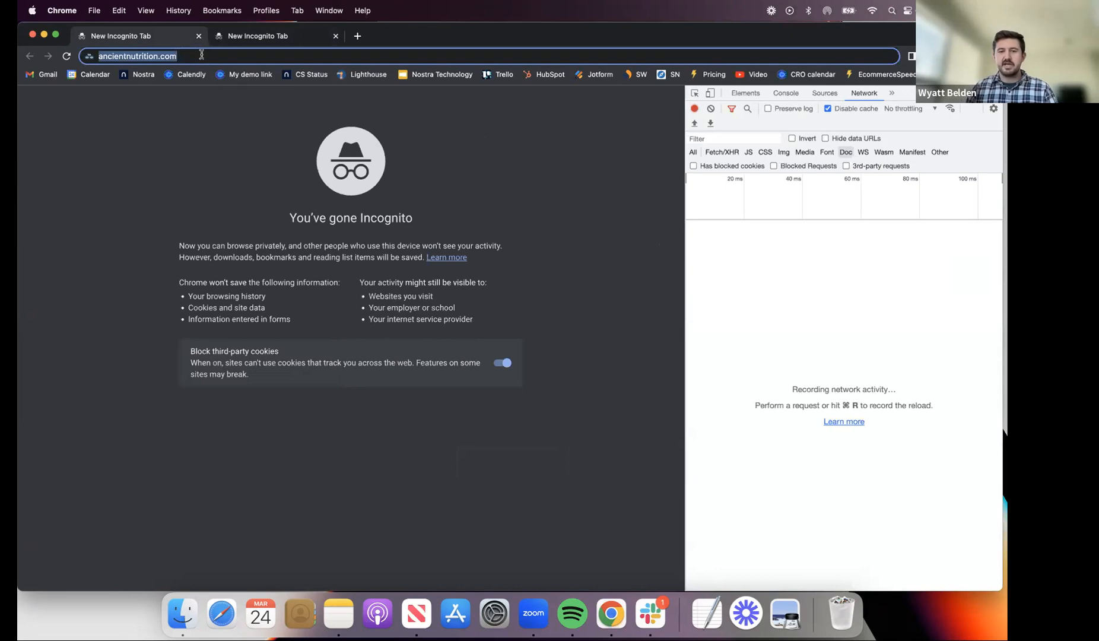
Load the Ancient Nutrition homepage and close the 'Want $10 Off?' signup popup.
{"action": "key", "text": "Return"}
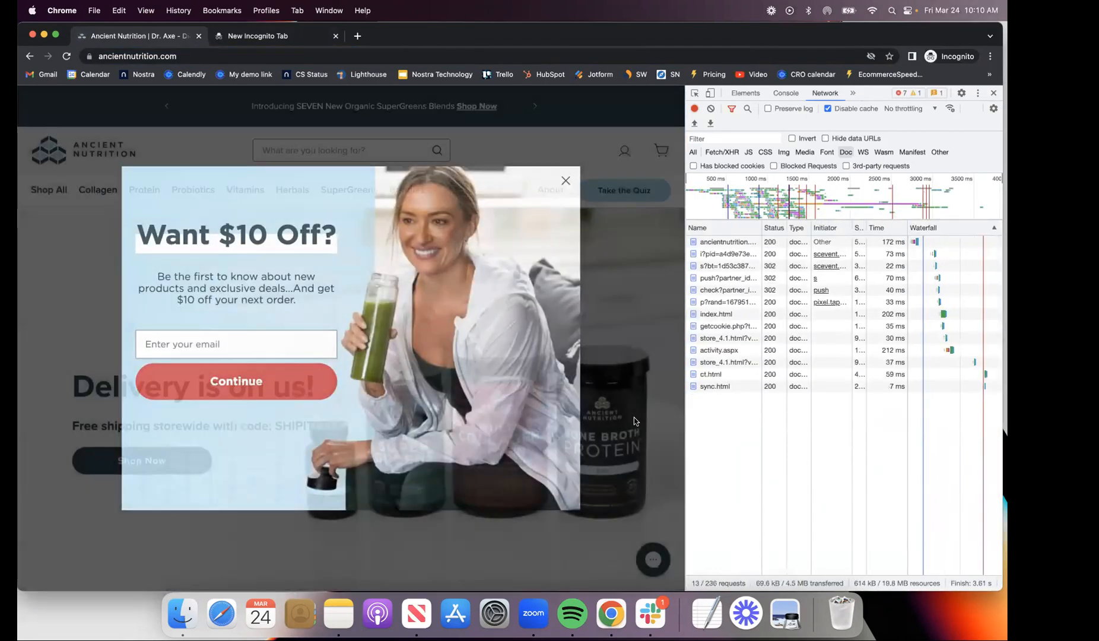
{"action": "left_click", "coordinate": [566, 181]}
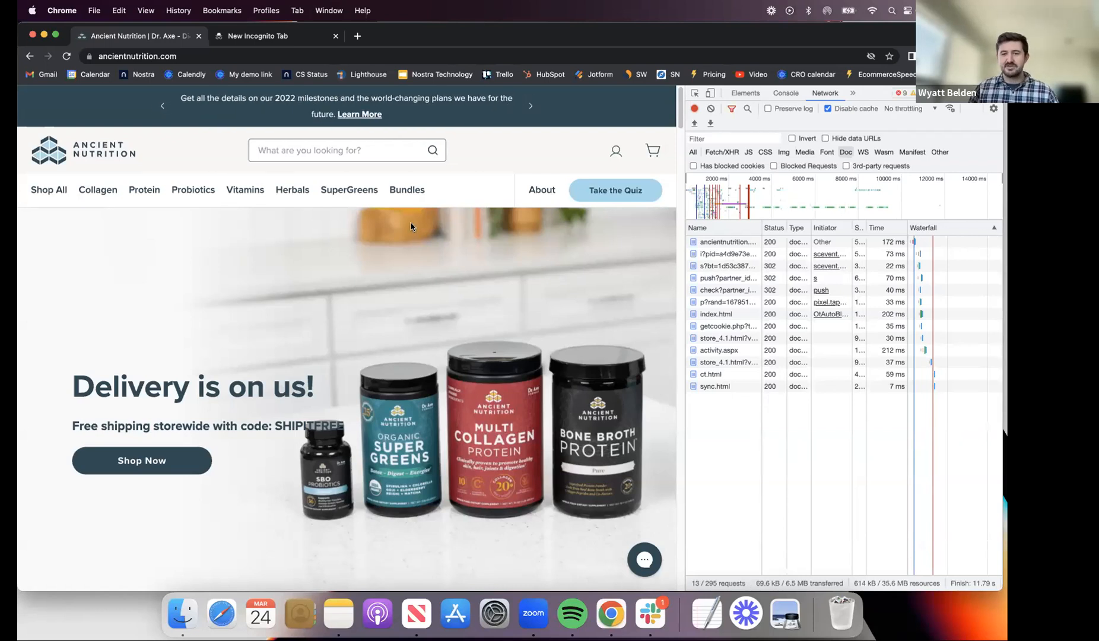
{"action": "mouse_move", "coordinate": [437, 243]}
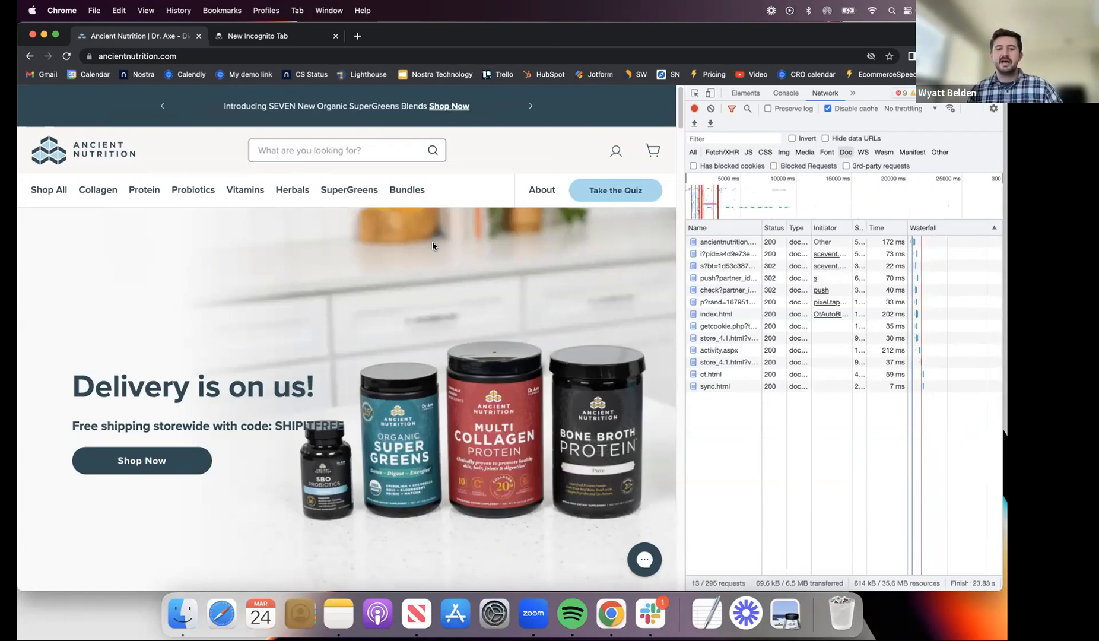
{"action": "mouse_move", "coordinate": [390, 273]}
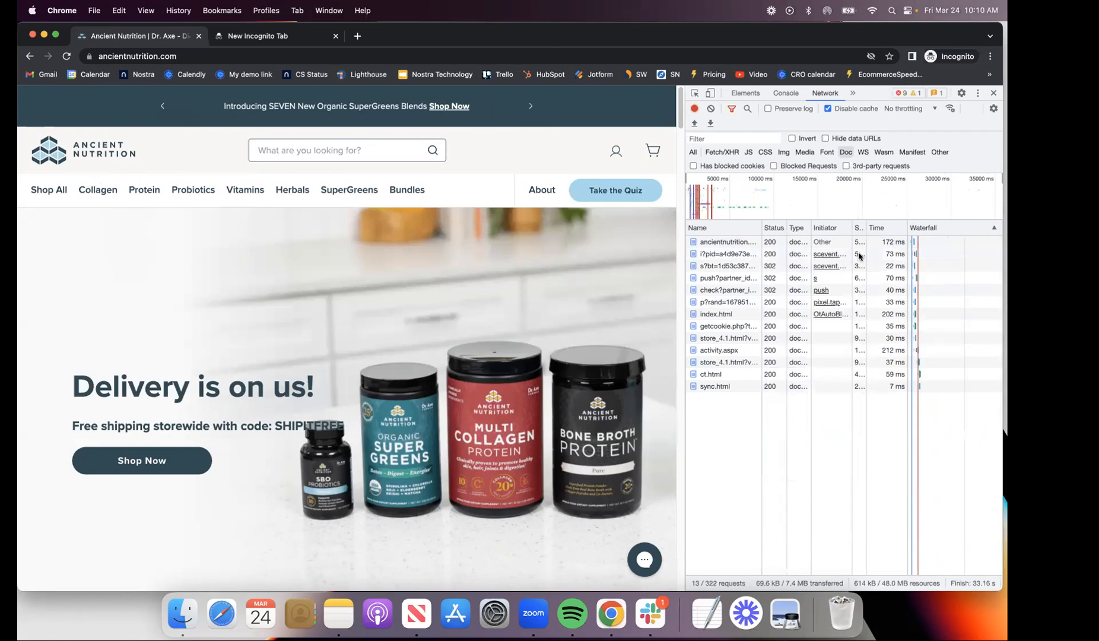
{"action": "left_click", "coordinate": [97, 190]}
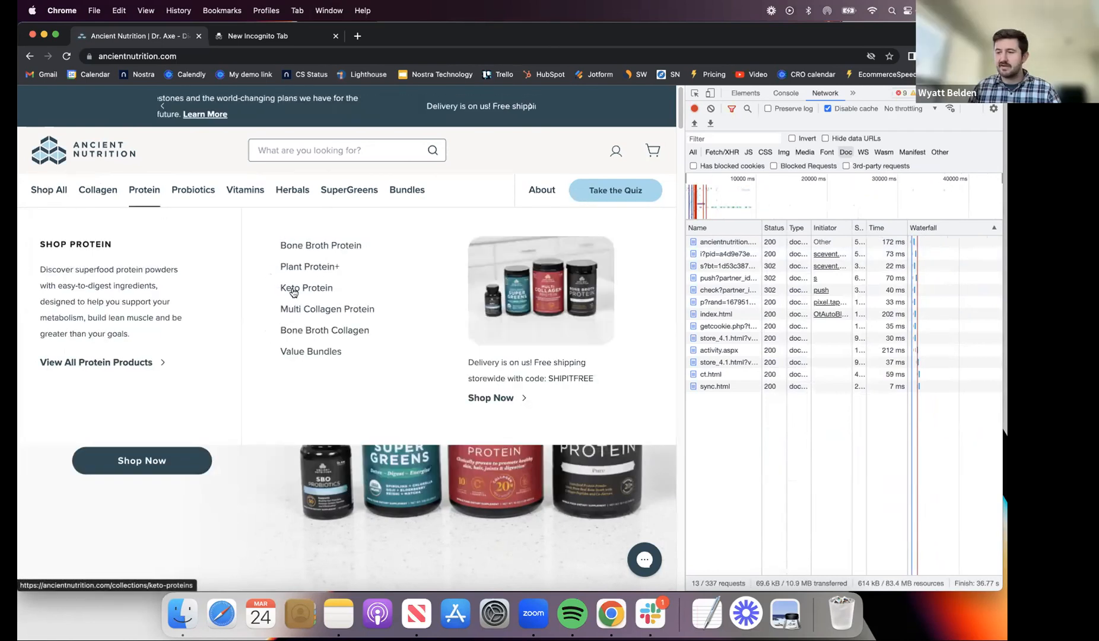
Visit the Keto Protein collection and Multi Collagen product page, returning home via the logo.
{"action": "left_click", "coordinate": [306, 288]}
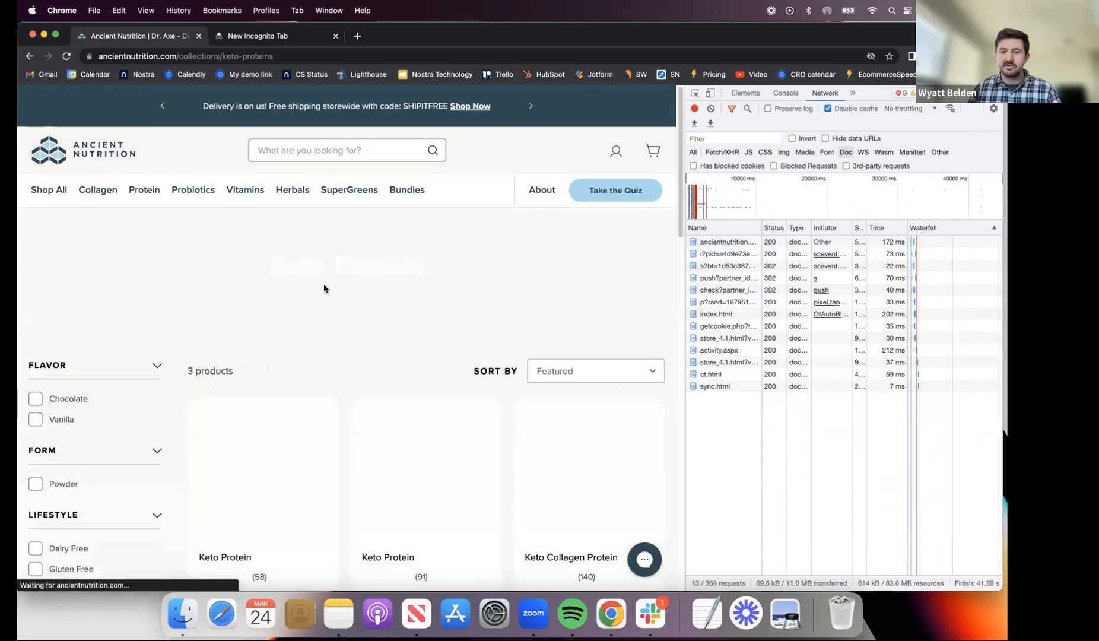
{"action": "scroll", "scroll_direction": "down", "scroll_amount": 3}
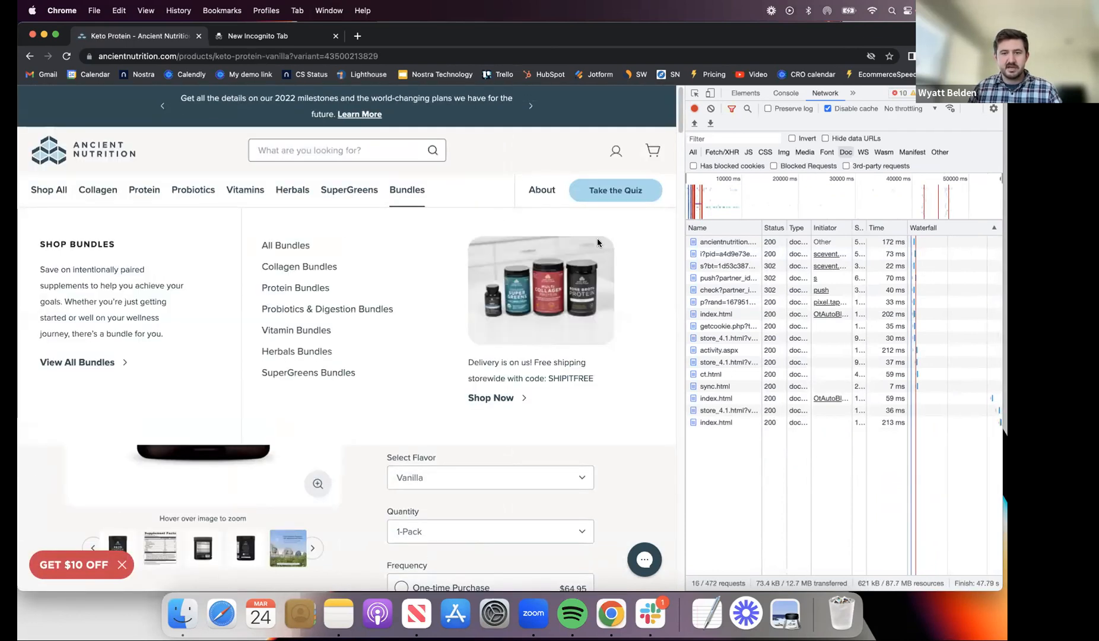
{"action": "left_click", "coordinate": [82, 151]}
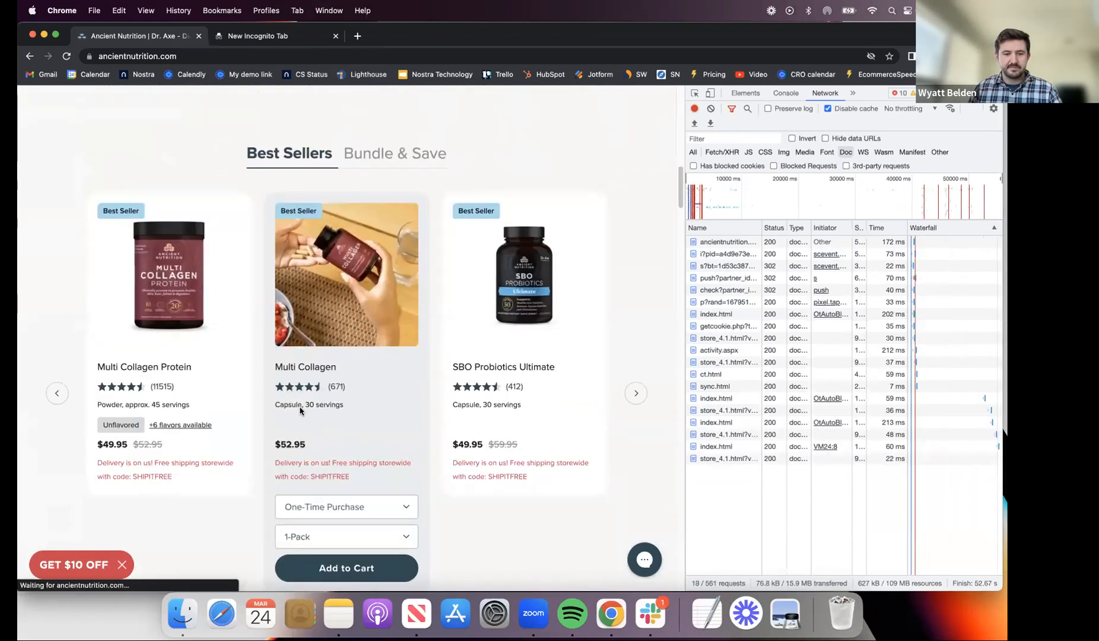
{"action": "left_click", "coordinate": [305, 367]}
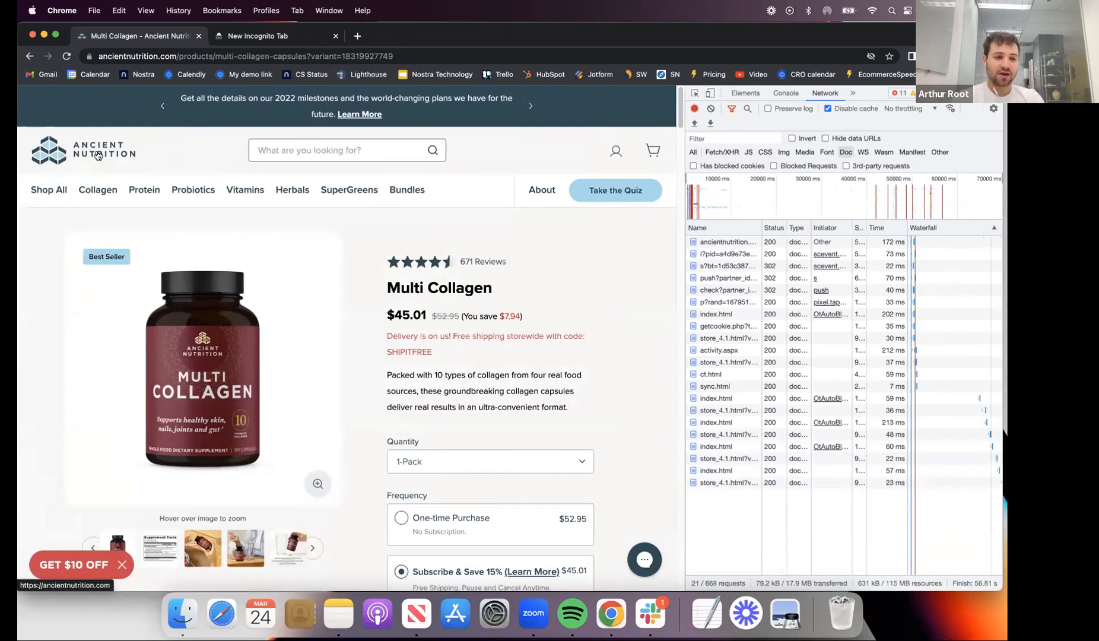
{"action": "left_click", "coordinate": [82, 150]}
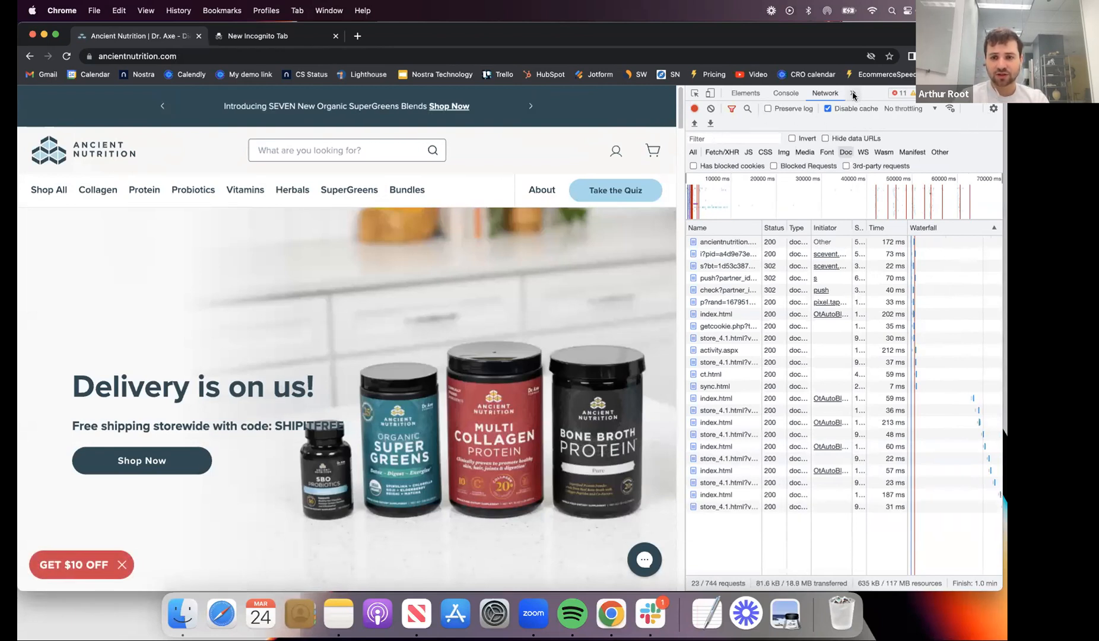
Open the Lighthouse panel and run Analyze page load with Mobile selected.
{"action": "left_click", "coordinate": [857, 95]}
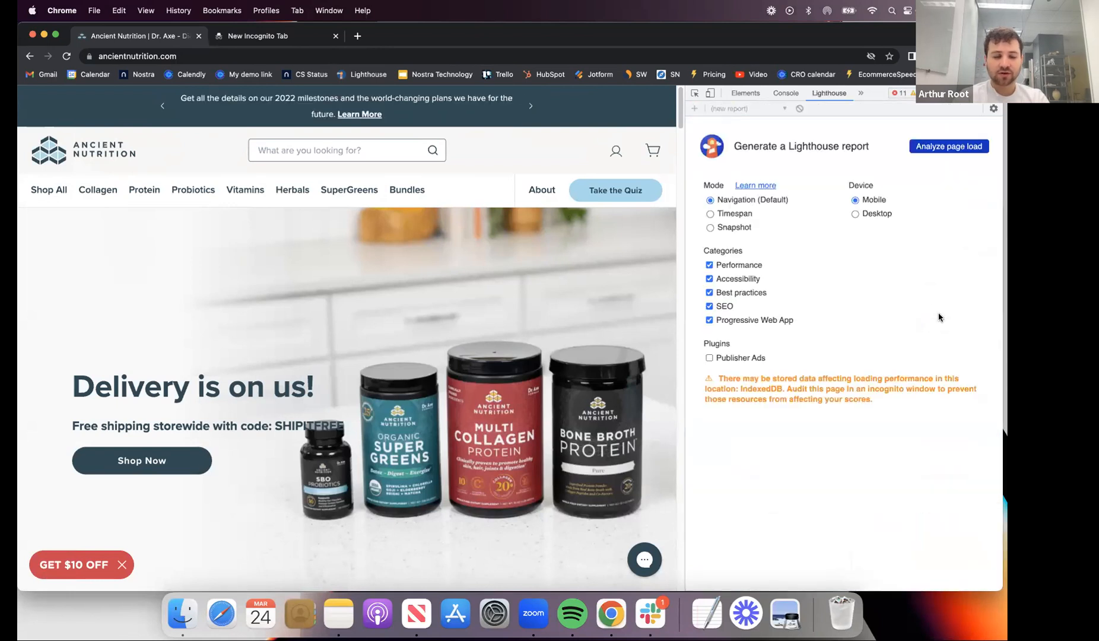
{"action": "left_click", "coordinate": [949, 146]}
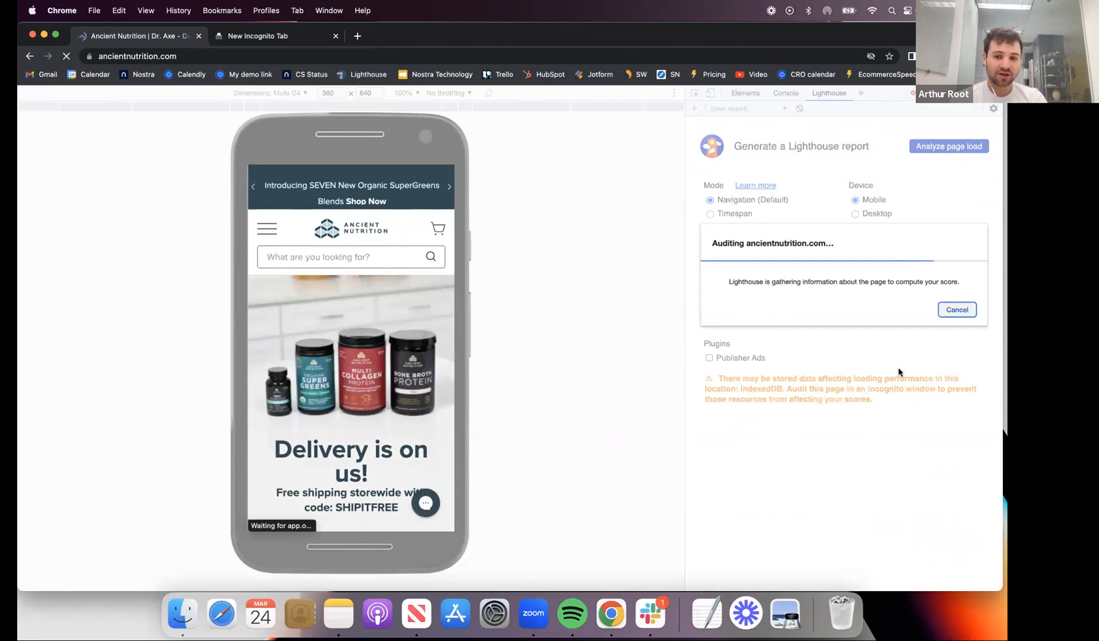
{"action": "mouse_move", "coordinate": [970, 286]}
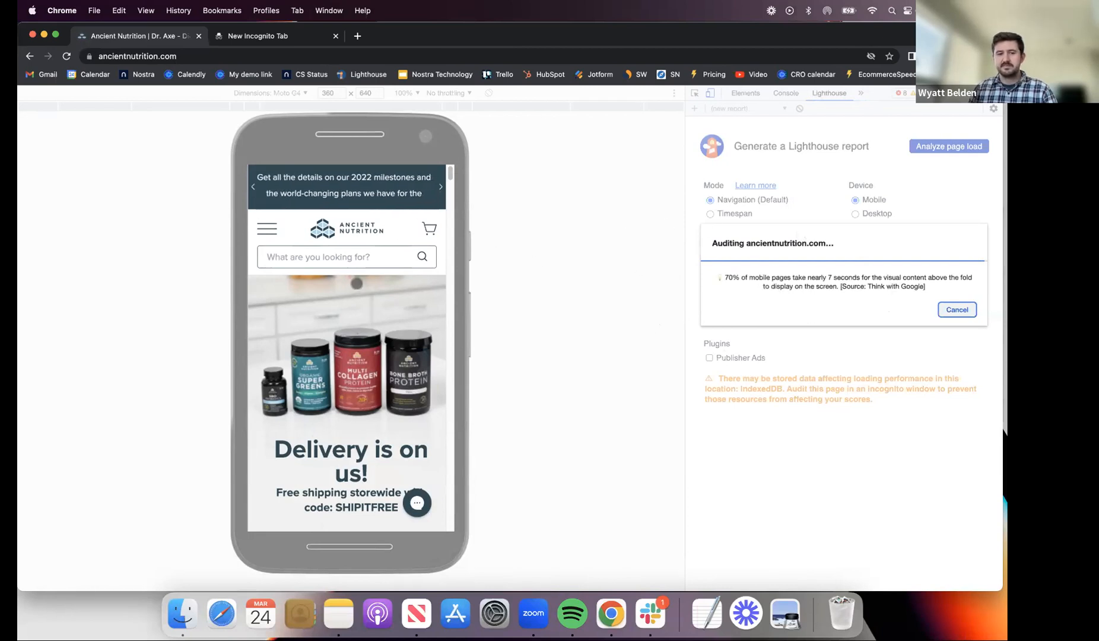
Scroll the emulated phone page during the audit, then cancel the Lighthouse run.
{"action": "scroll", "scroll_direction": "down", "scroll_amount": 3}
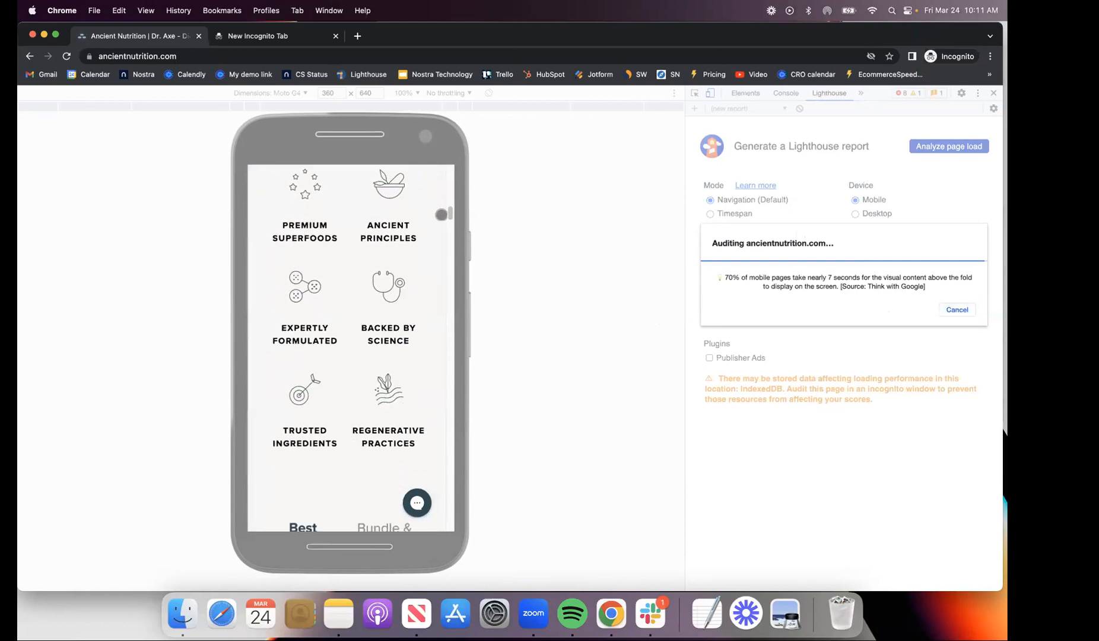
{"action": "scroll", "scroll_direction": "down", "scroll_amount": 3}
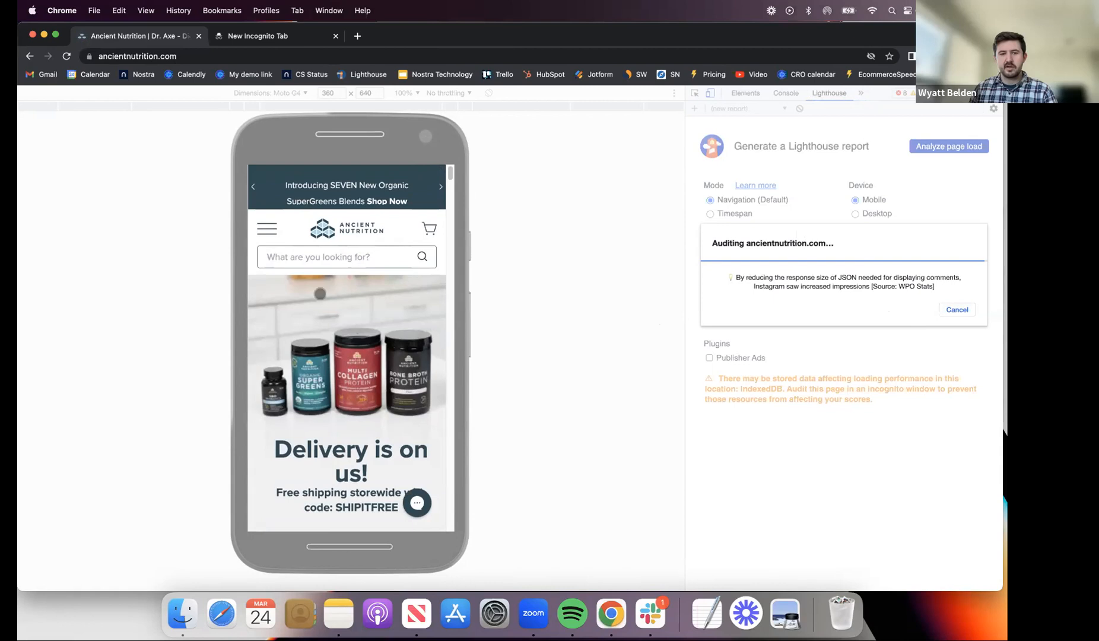
{"action": "scroll", "scroll_direction": "down", "scroll_amount": 3}
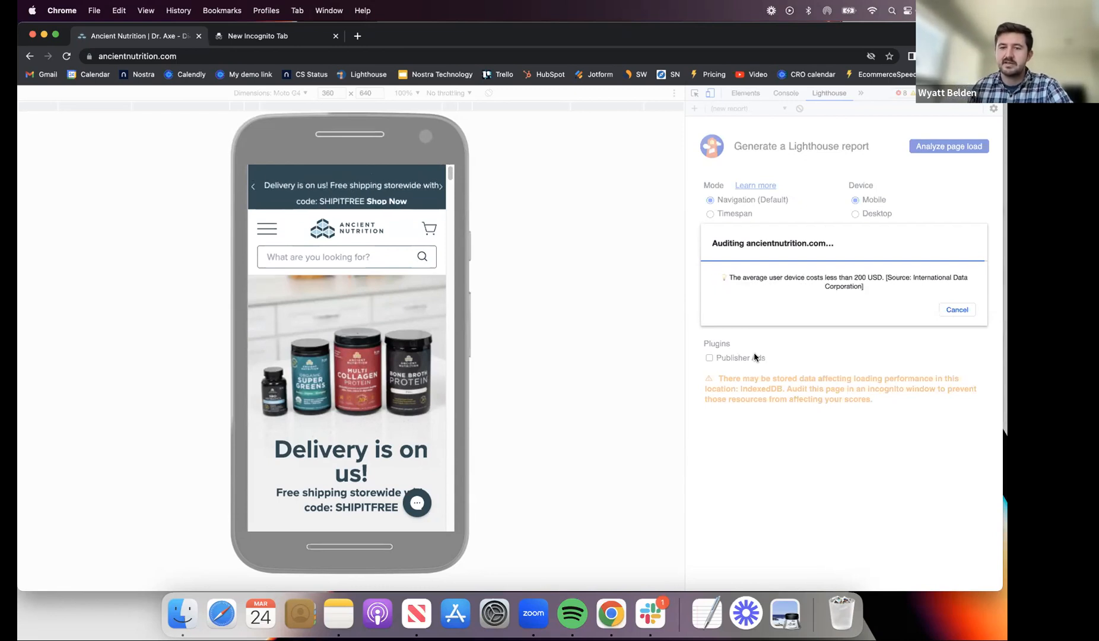
{"action": "left_click", "coordinate": [957, 309]}
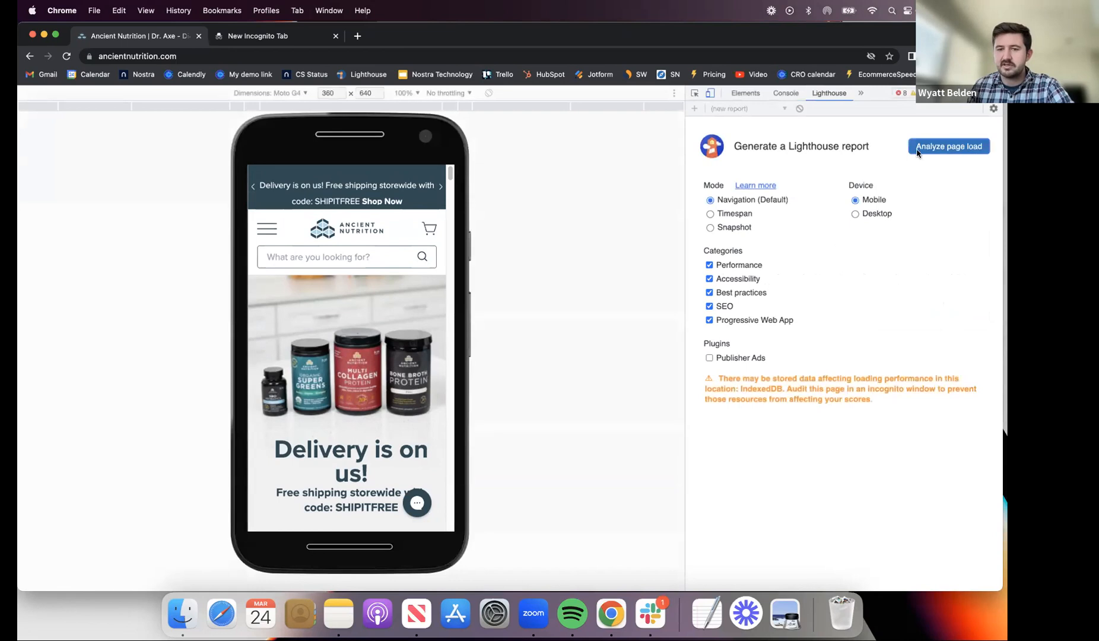